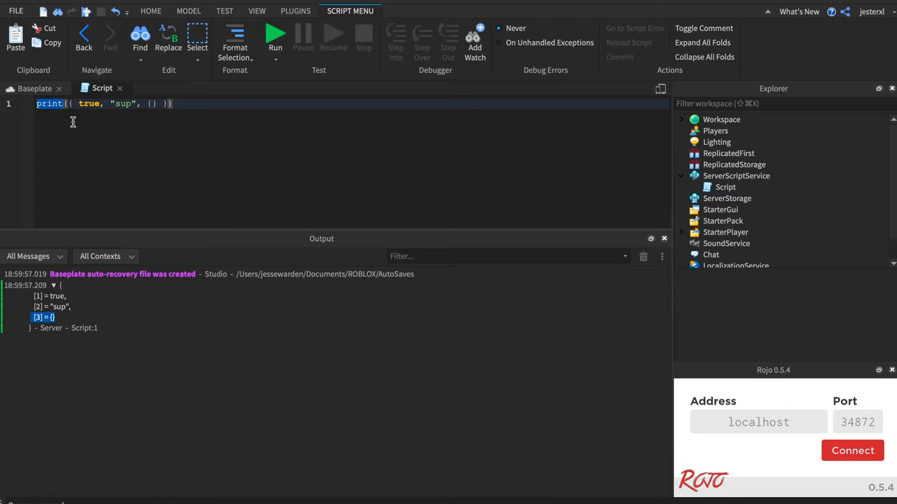
{"action": "mouse_move", "coordinate": [119, 116]}
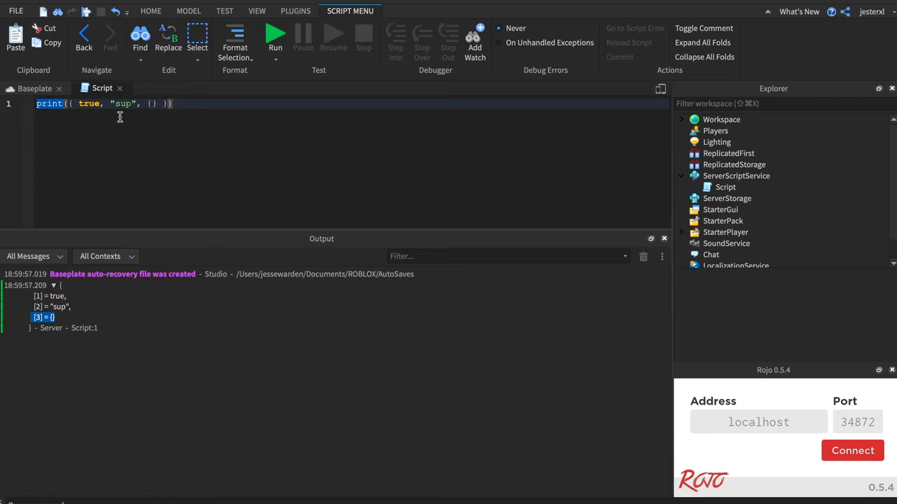
{"action": "mouse_move", "coordinate": [157, 123]}
{"action": "type", "text": "print(\"U"}
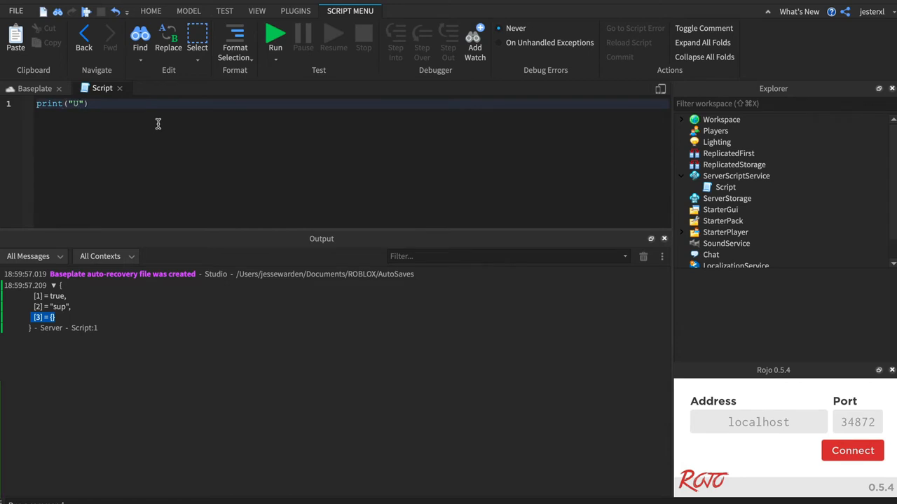
Write print lines for "Uno", "Dos" and "HOH YEHAH TRES" and test-run them to the output
{"action": "type", "text": "Uno\")"}
{"action": "type", "text": "print(\"HOH YEHAH TR"}
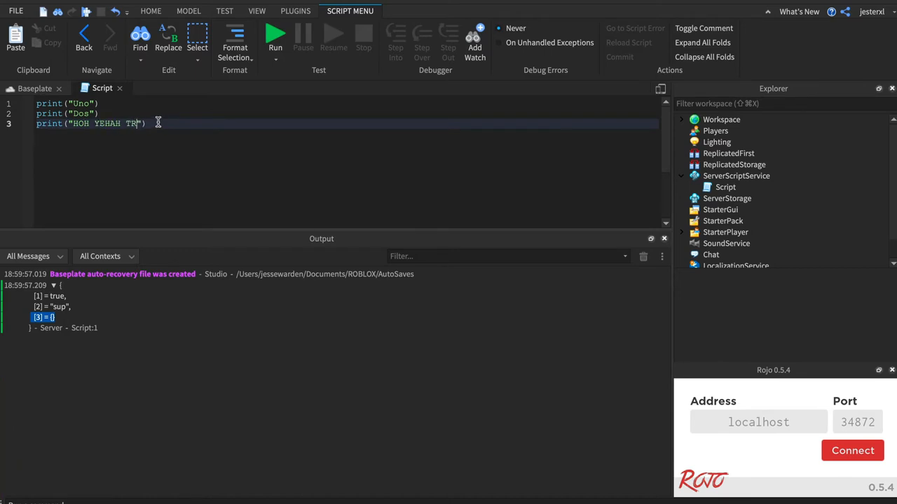
{"action": "type", "text": "ES"}
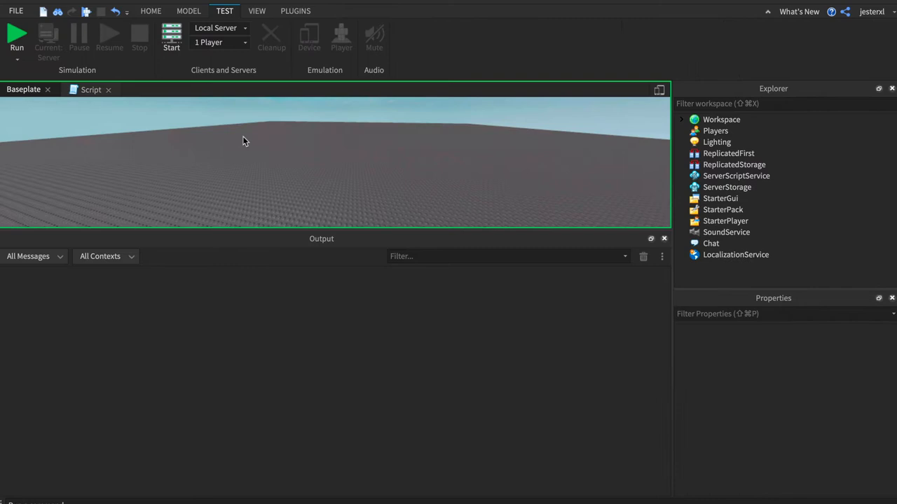
{"action": "left_click", "coordinate": [17, 40]}
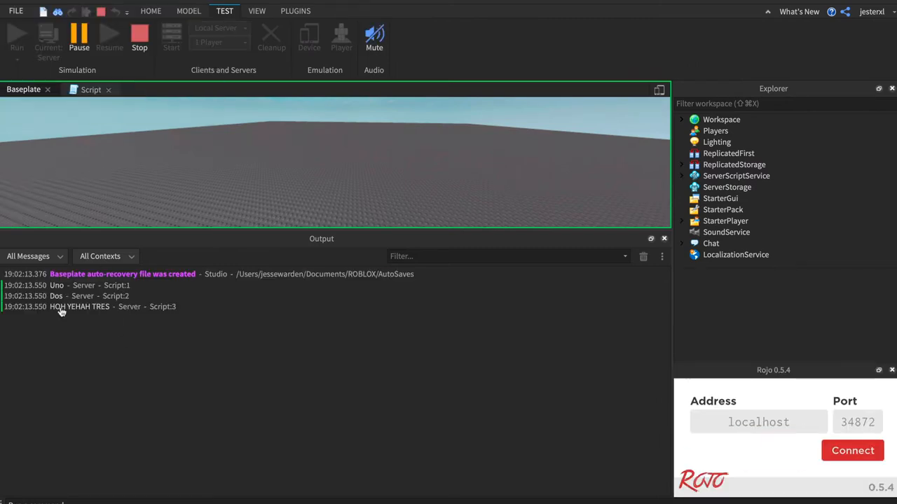
{"action": "left_click", "coordinate": [140, 35]}
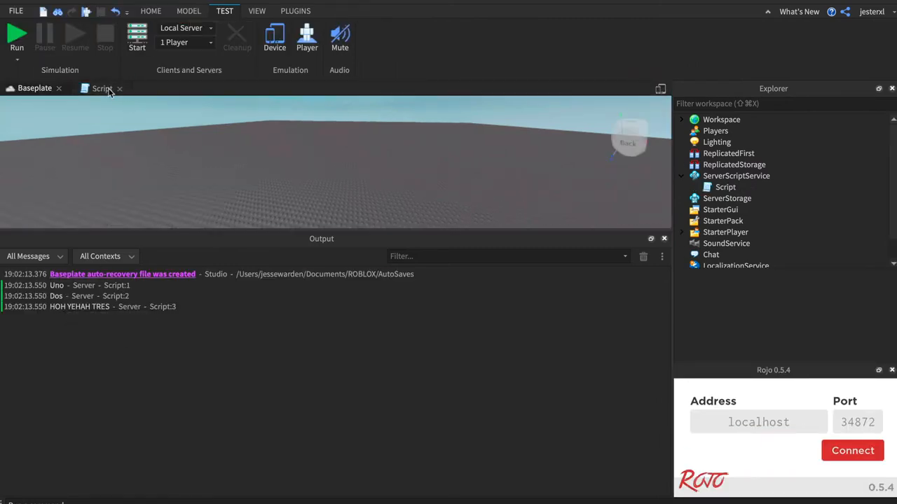
{"action": "left_click", "coordinate": [102, 87]}
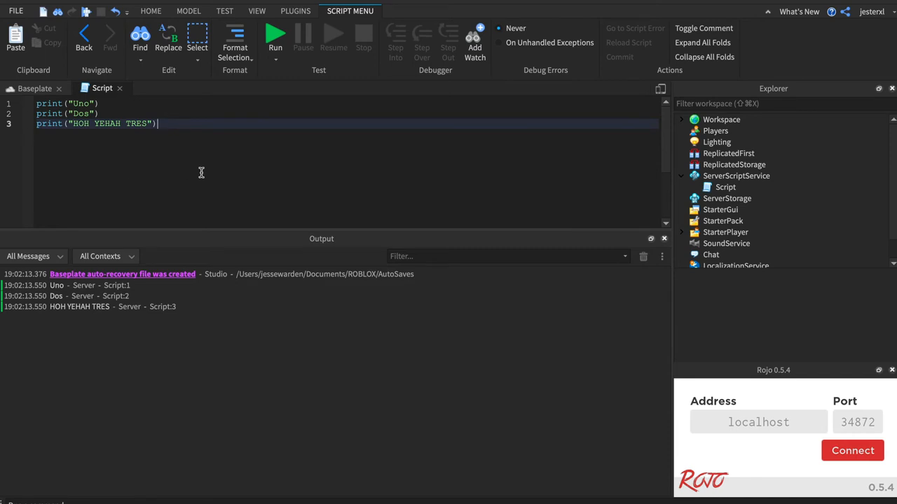
{"action": "mouse_move", "coordinate": [83, 140]}
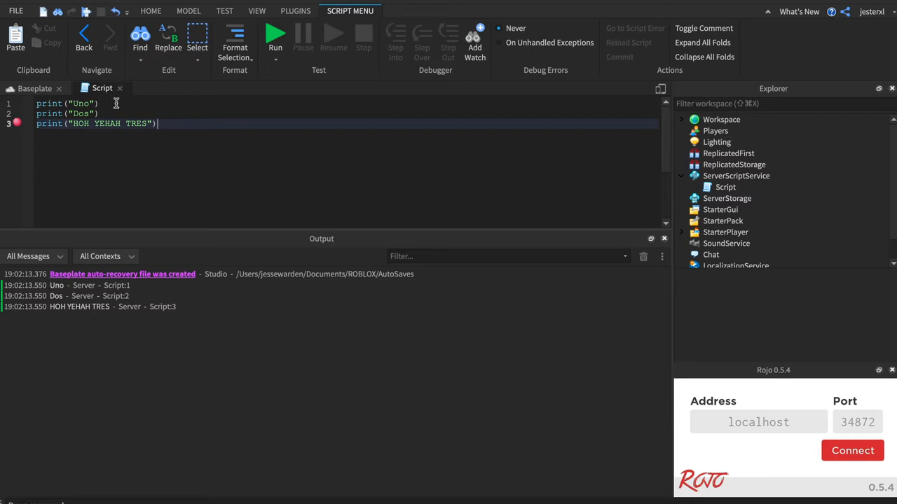
{"action": "mouse_move", "coordinate": [726, 244]}
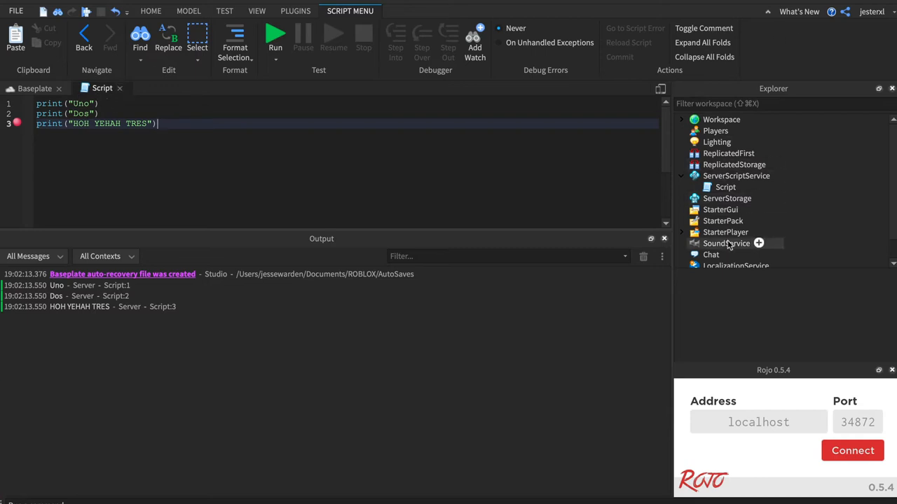
{"action": "mouse_move", "coordinate": [389, 252]}
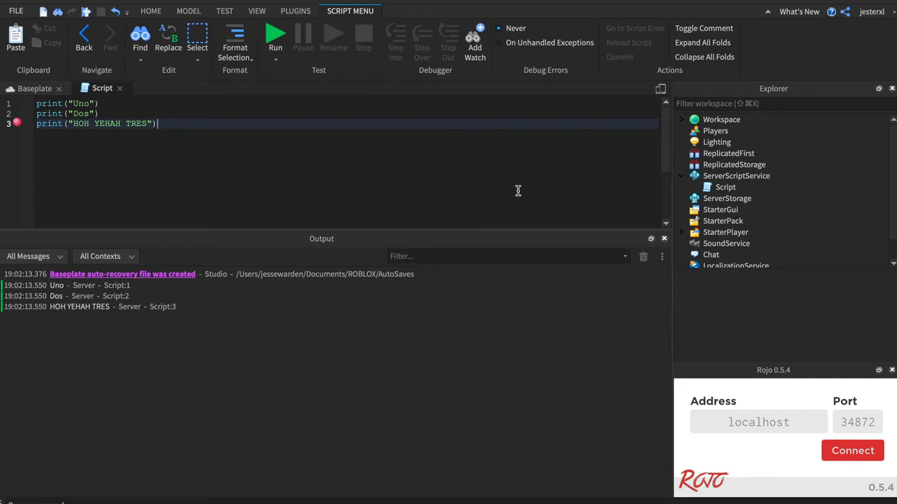
{"action": "mouse_move", "coordinate": [21, 135]}
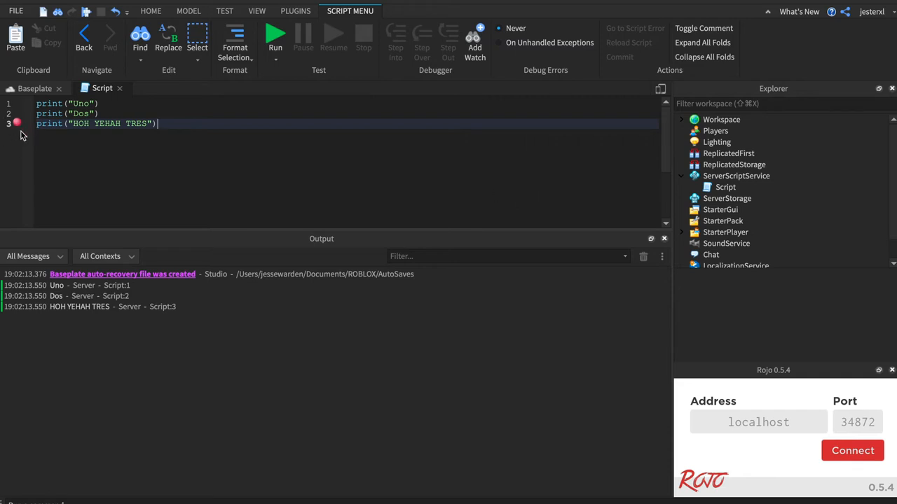
{"action": "mouse_move", "coordinate": [63, 124]}
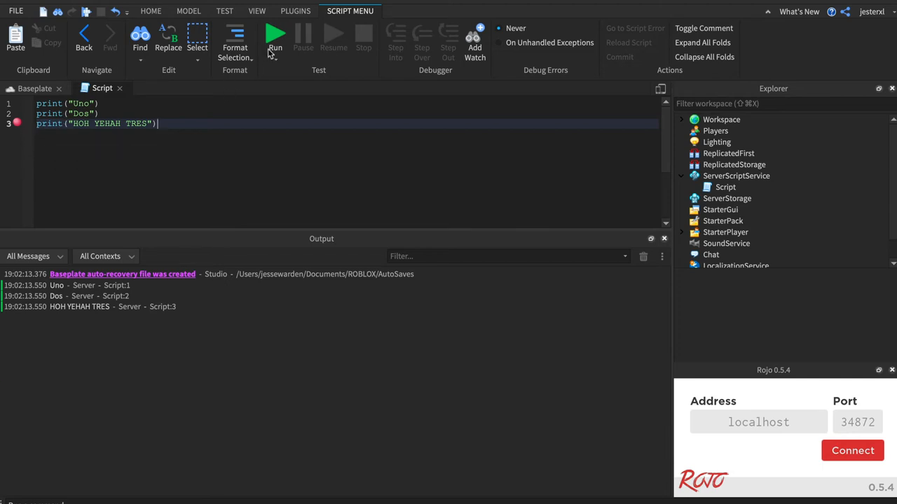
Run without a player so execution pauses at the line 3 breakpoint after printing Uno and Dos
{"action": "left_click", "coordinate": [274, 35]}
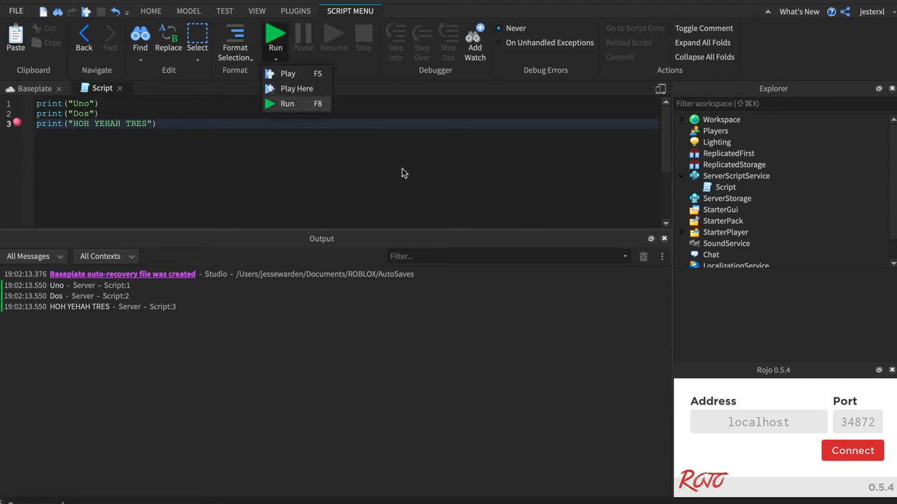
{"action": "left_click", "coordinate": [286, 104]}
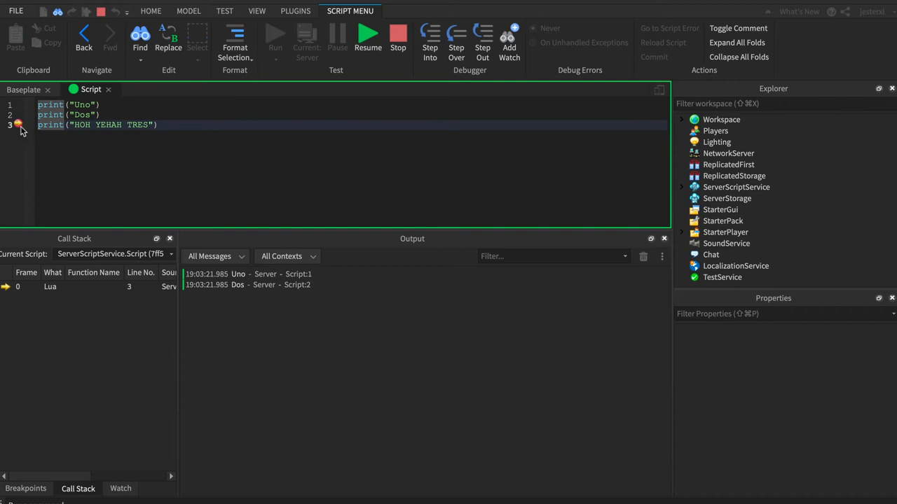
{"action": "mouse_move", "coordinate": [131, 194]}
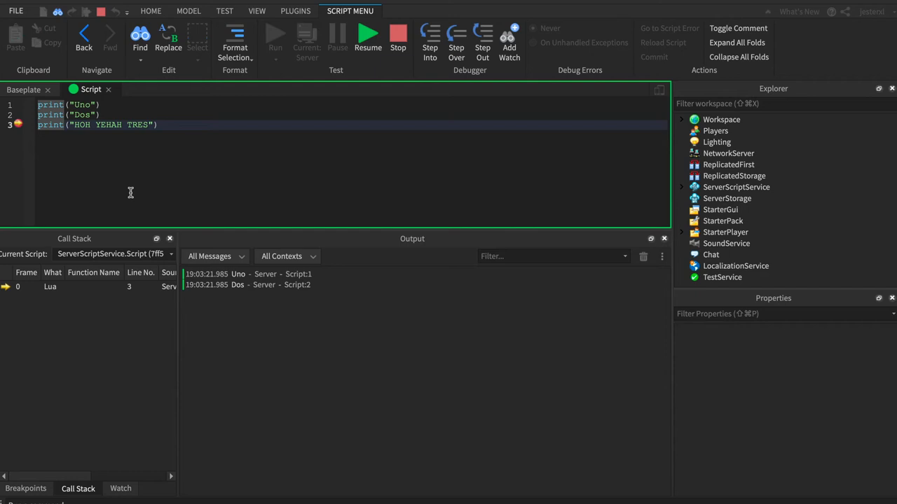
{"action": "mouse_move", "coordinate": [82, 218]}
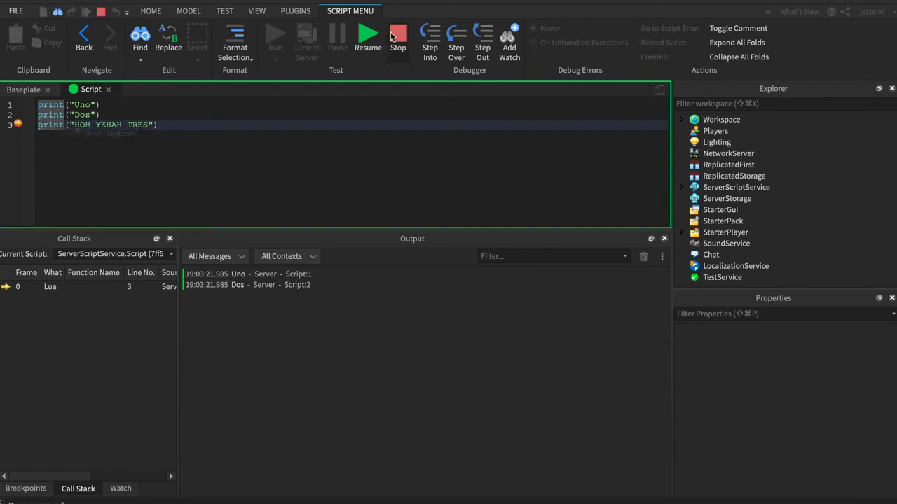
{"action": "mouse_move", "coordinate": [336, 35]}
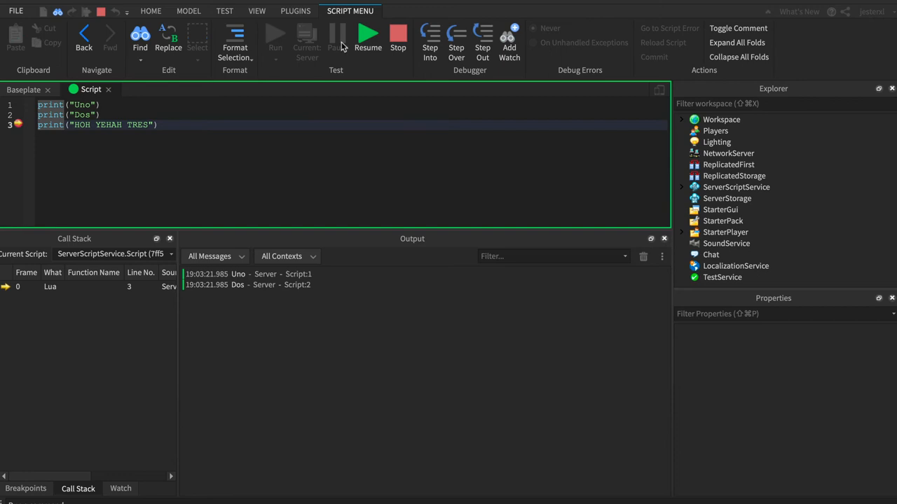
{"action": "mouse_move", "coordinate": [91, 81]}
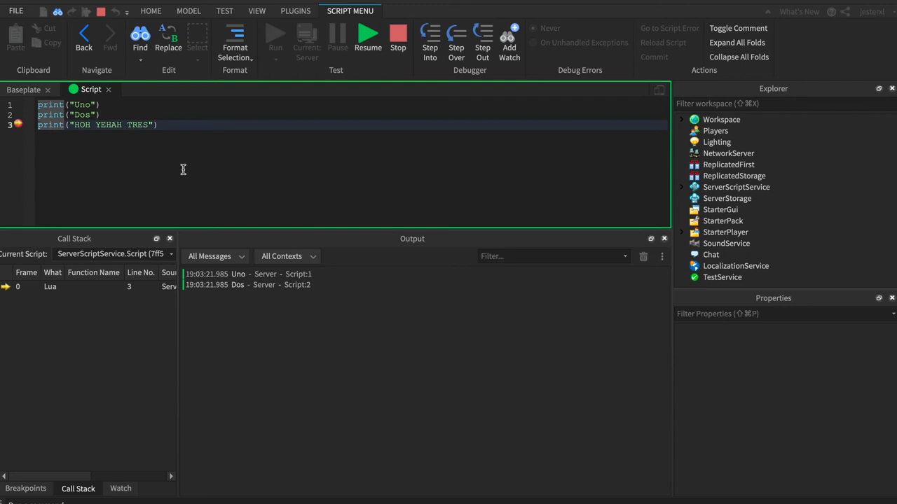
{"action": "mouse_move", "coordinate": [359, 5]}
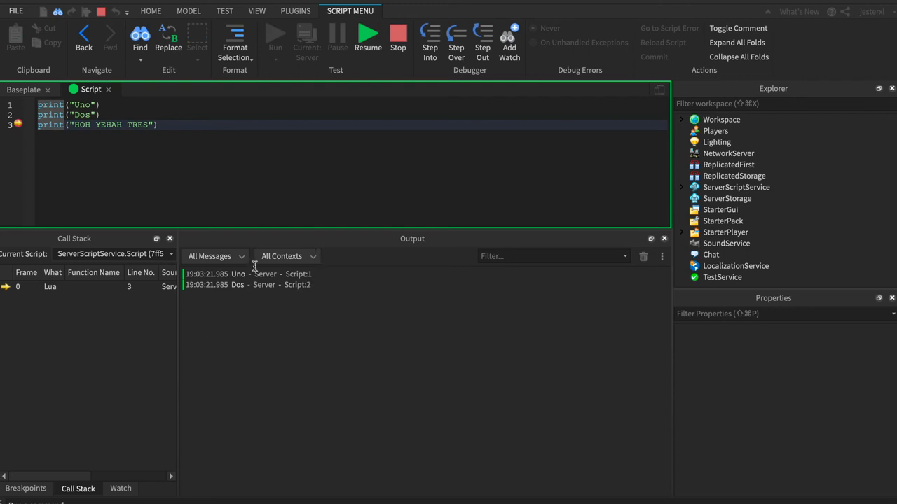
{"action": "mouse_move", "coordinate": [20, 105]}
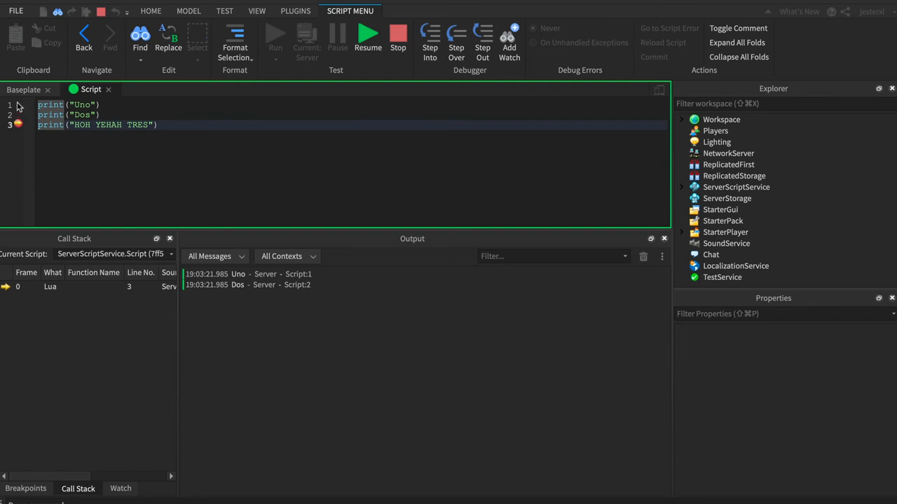
{"action": "mouse_move", "coordinate": [19, 122]}
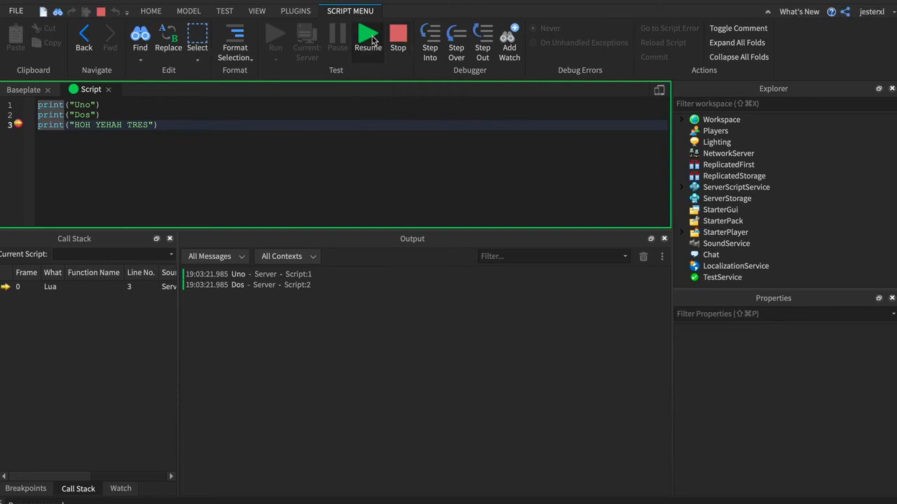
Resume past line 3 to print "HOH YEHAH TRES", then rerun to pause on the line 1 breakpoint
{"action": "left_click", "coordinate": [367, 35]}
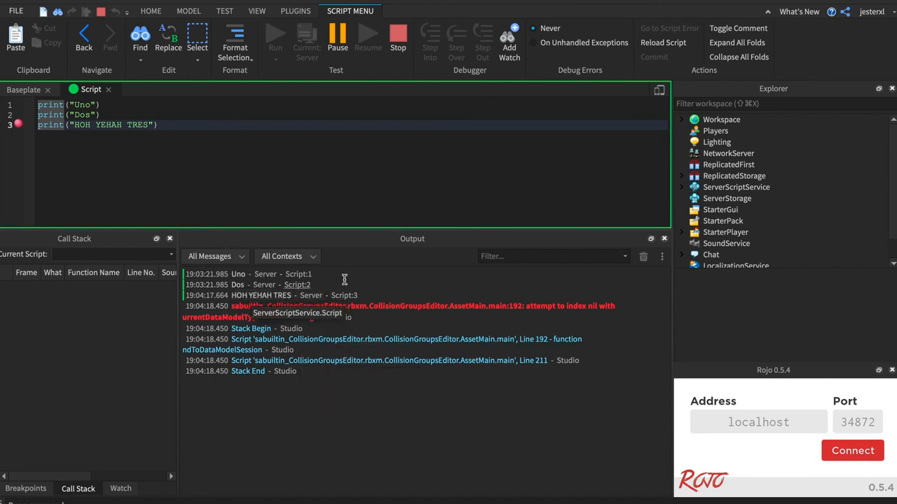
{"action": "mouse_move", "coordinate": [532, 311]}
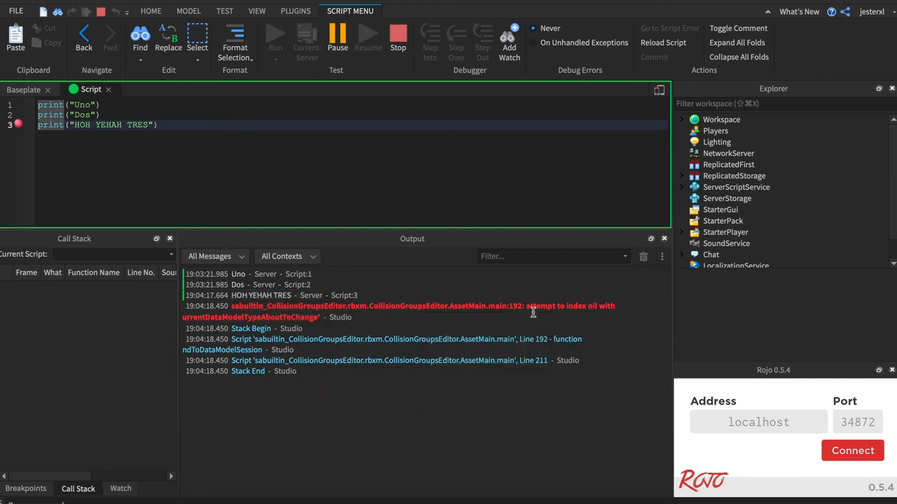
{"action": "mouse_move", "coordinate": [356, 321]}
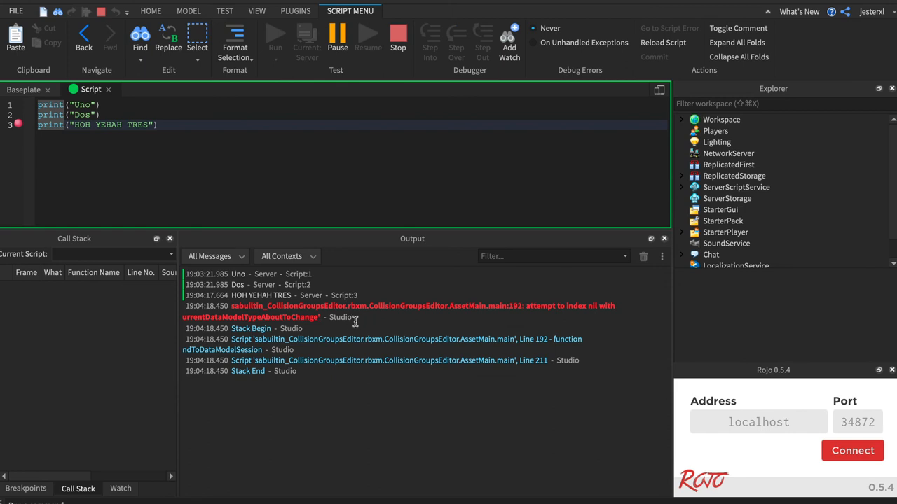
{"action": "mouse_move", "coordinate": [344, 317]}
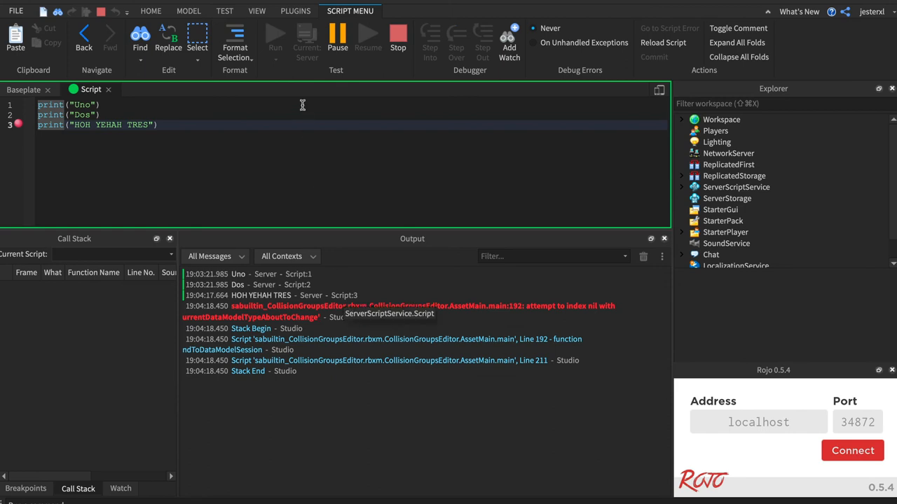
{"action": "mouse_move", "coordinate": [357, 76]}
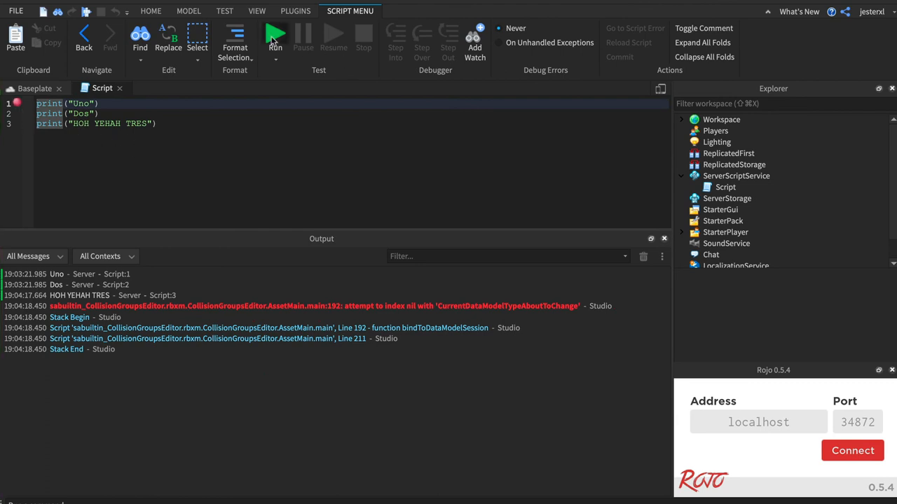
{"action": "left_click", "coordinate": [275, 35]}
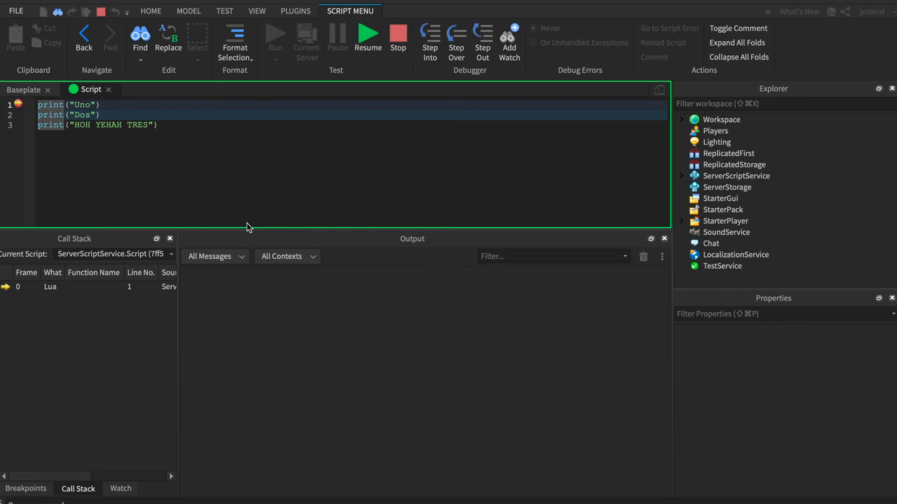
{"action": "mouse_move", "coordinate": [22, 117]}
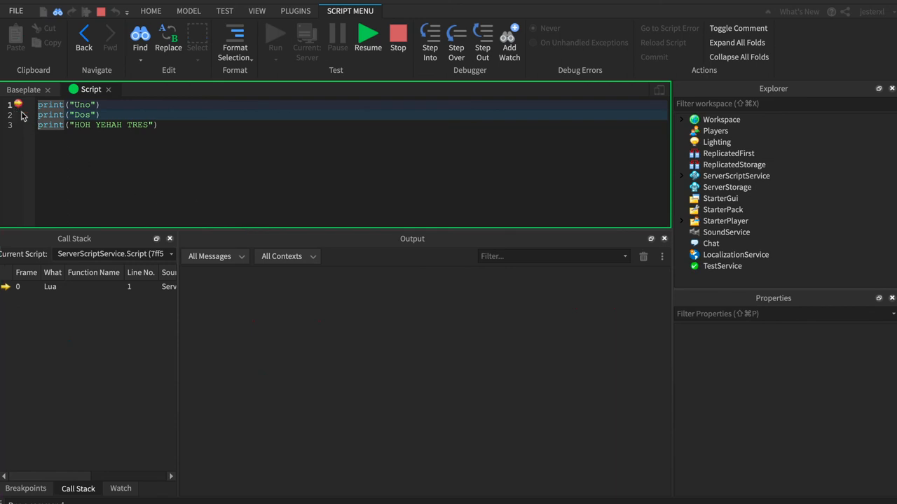